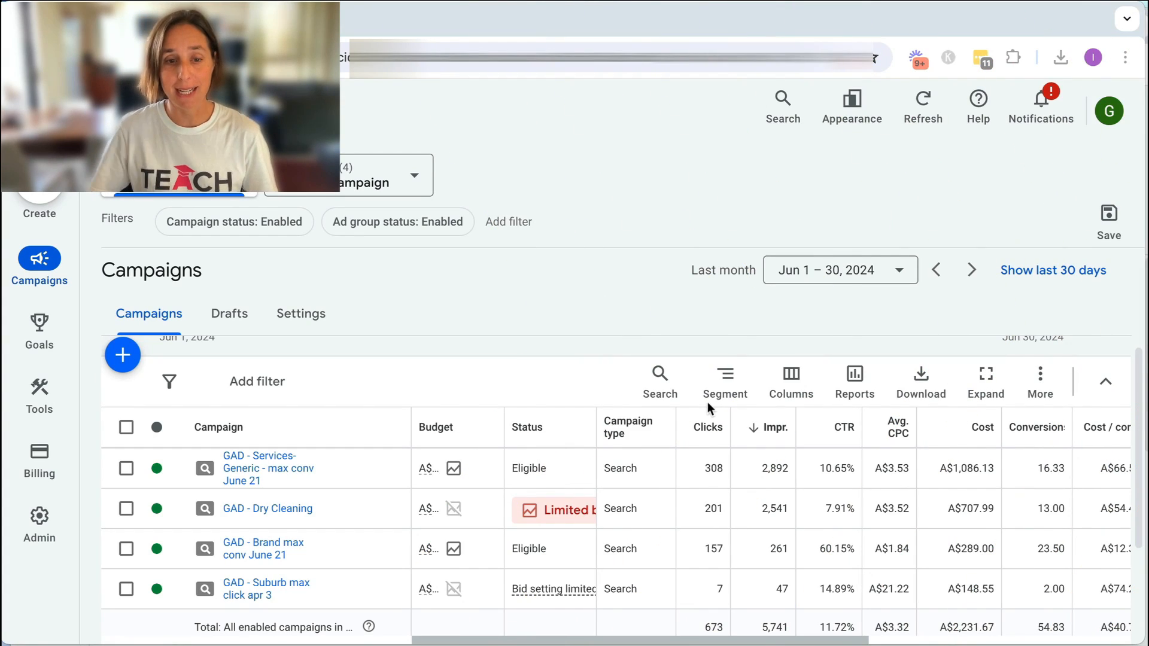
mouse_move(335, 567)
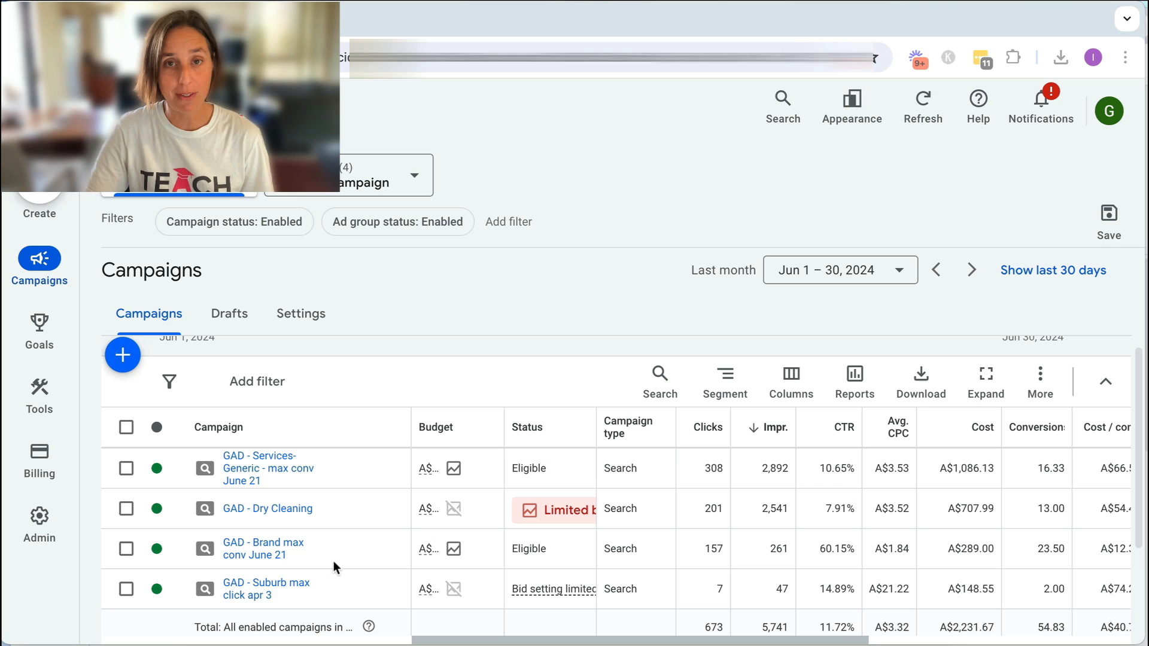
mouse_move(1028, 580)
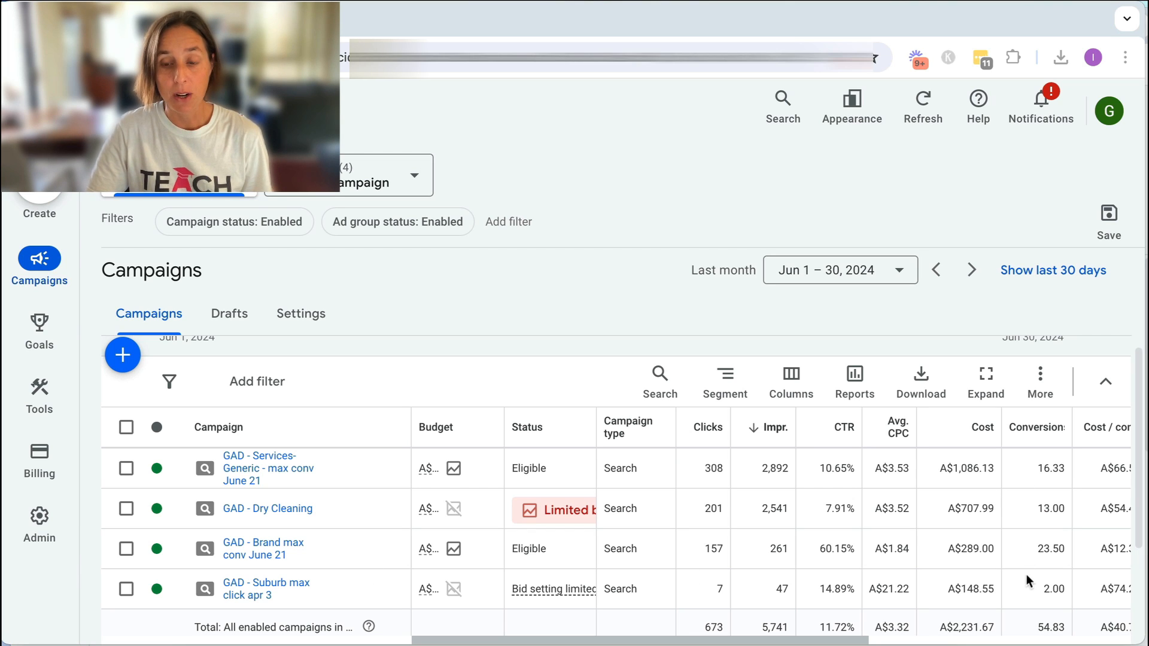
mouse_move(1037, 634)
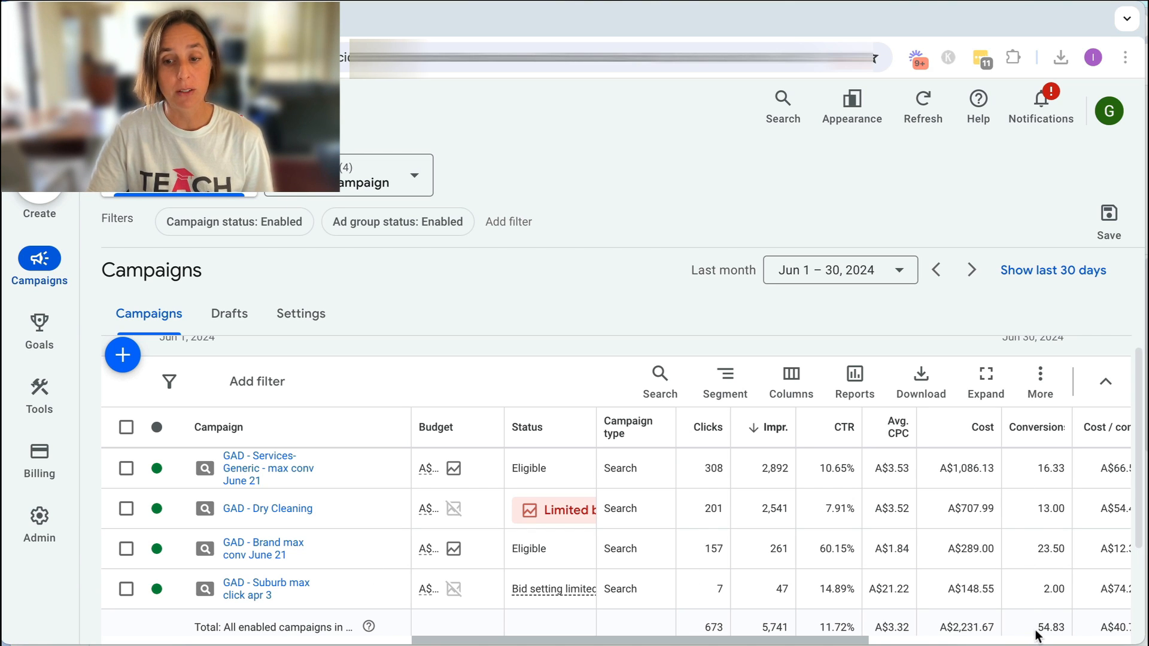
mouse_move(1021, 538)
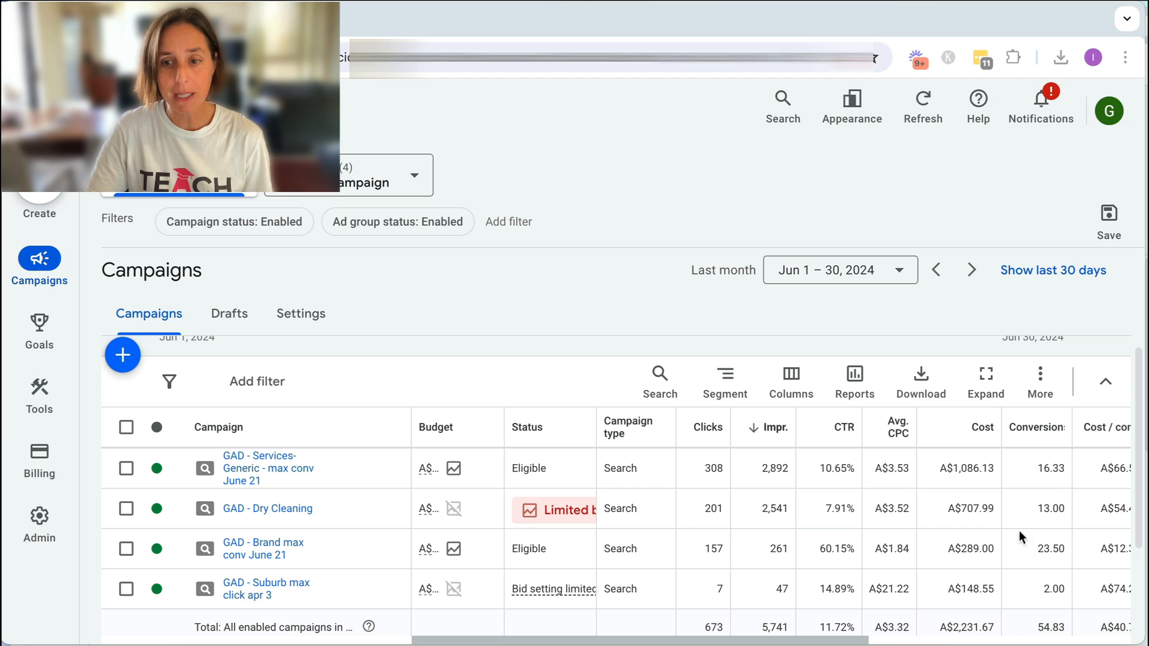
mouse_move(1022, 534)
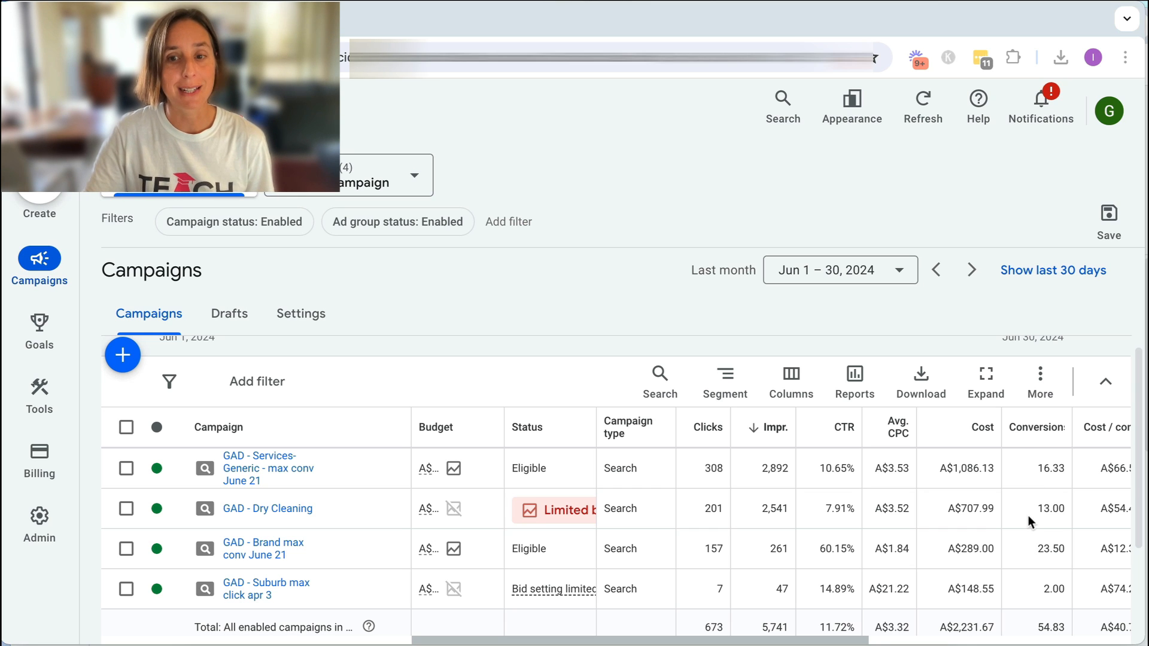
mouse_move(1027, 522)
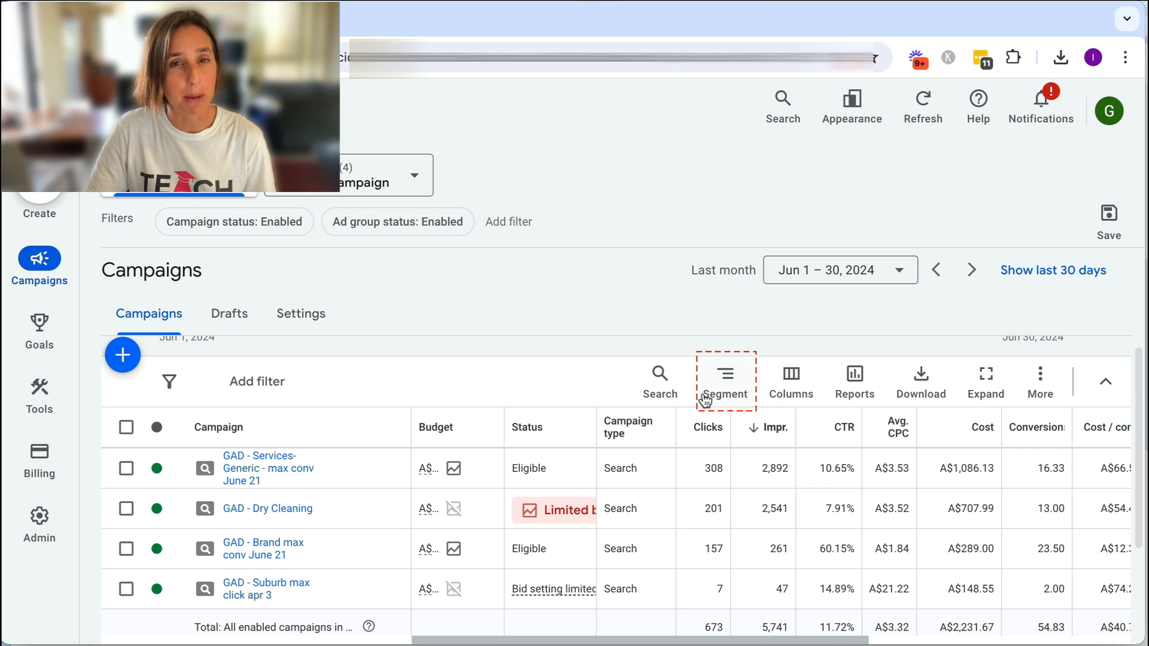
- Segment the campaigns table by Conversions > Conversion action
left_click(725, 381)
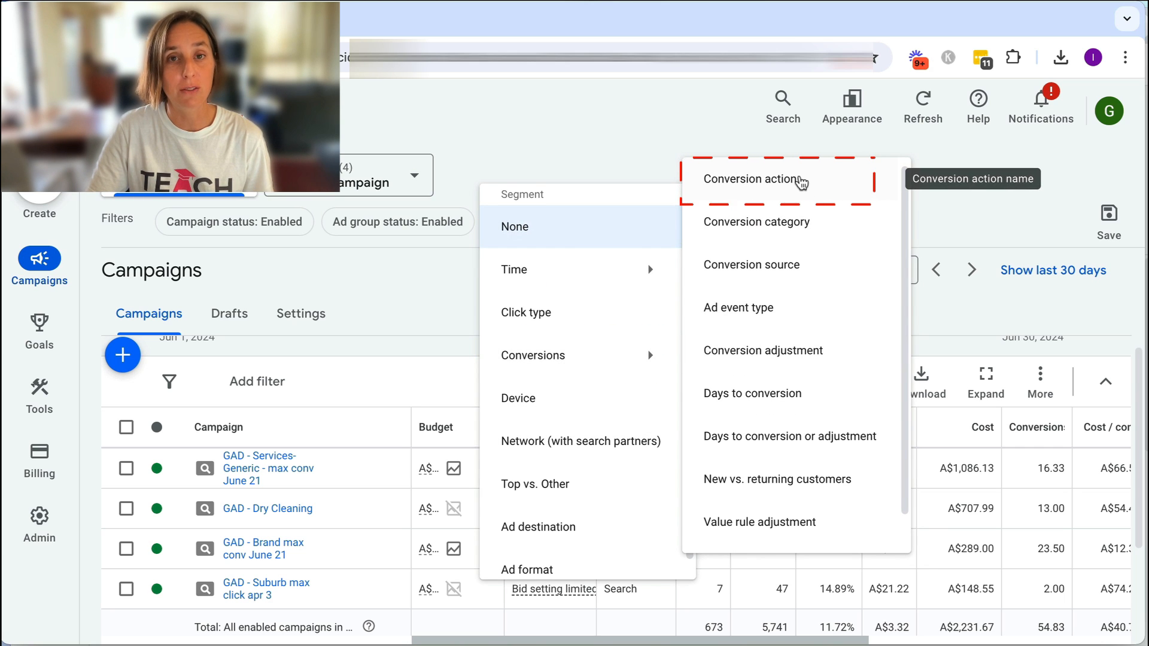
left_click(751, 180)
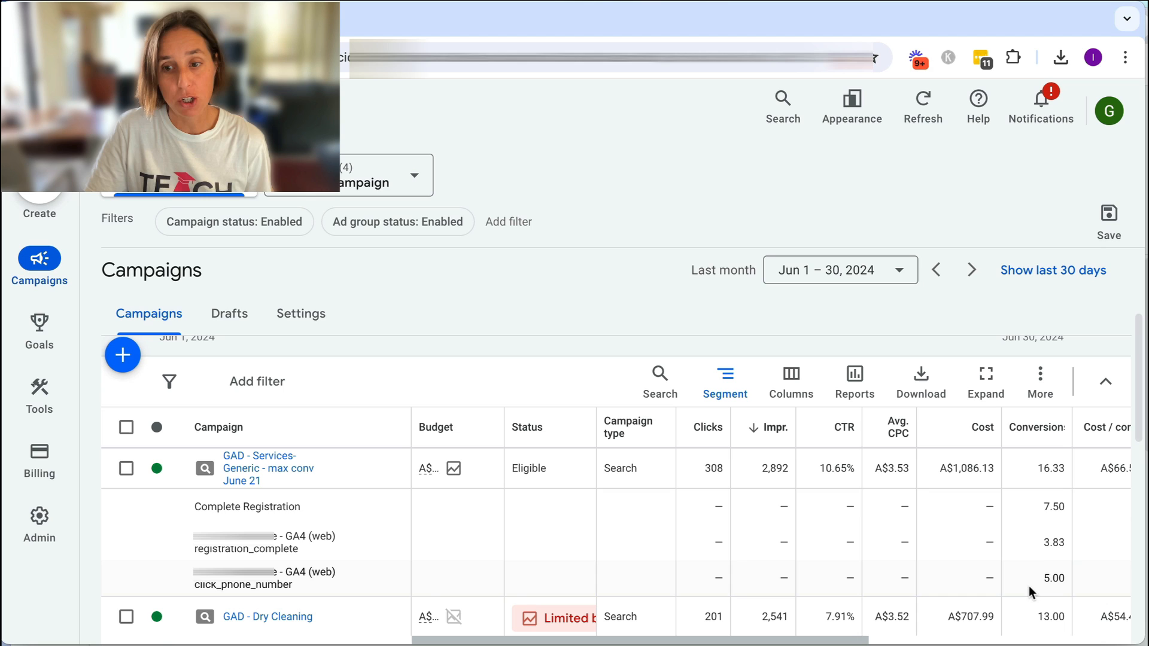
mouse_move(1067, 480)
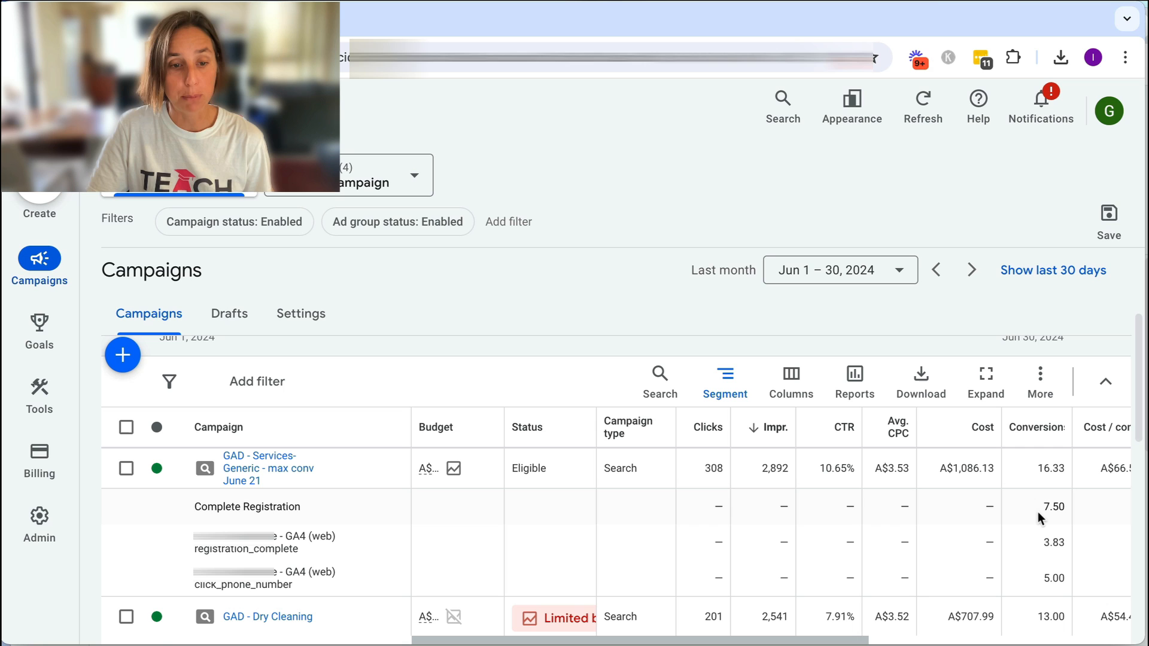
mouse_move(1041, 542)
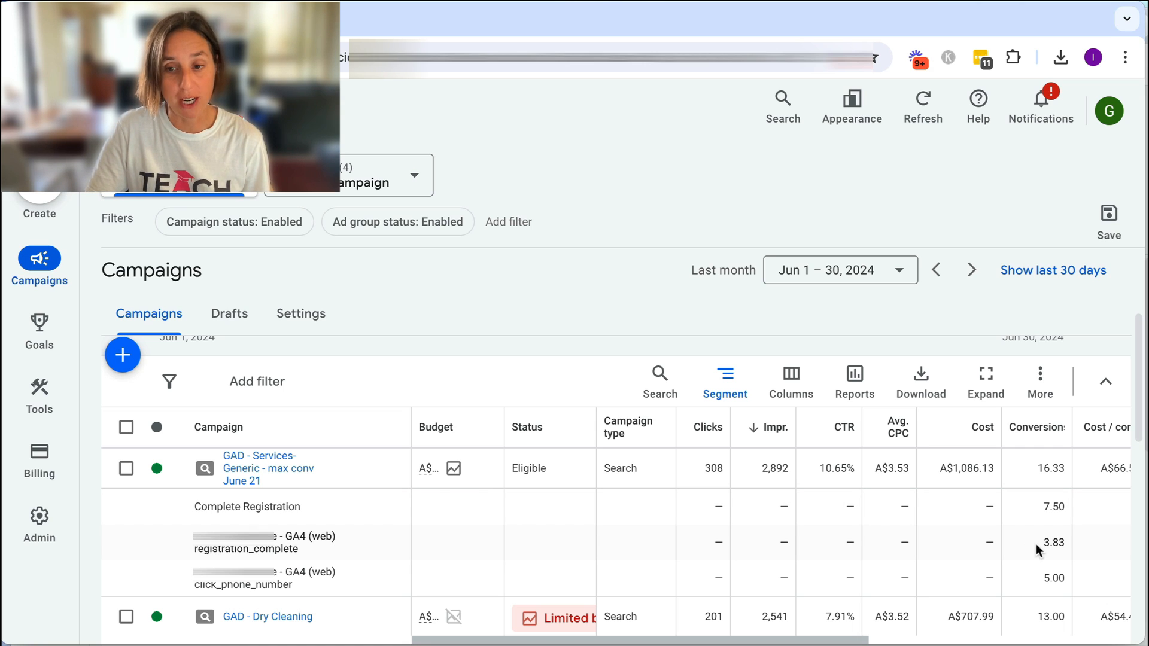
mouse_move(1034, 578)
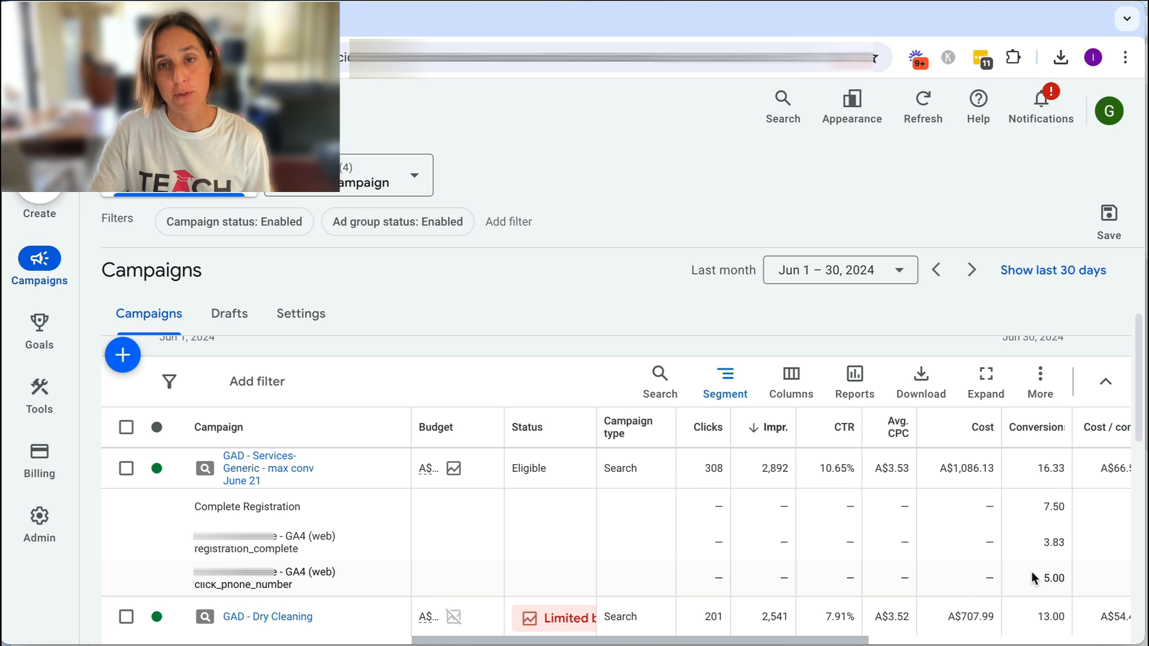